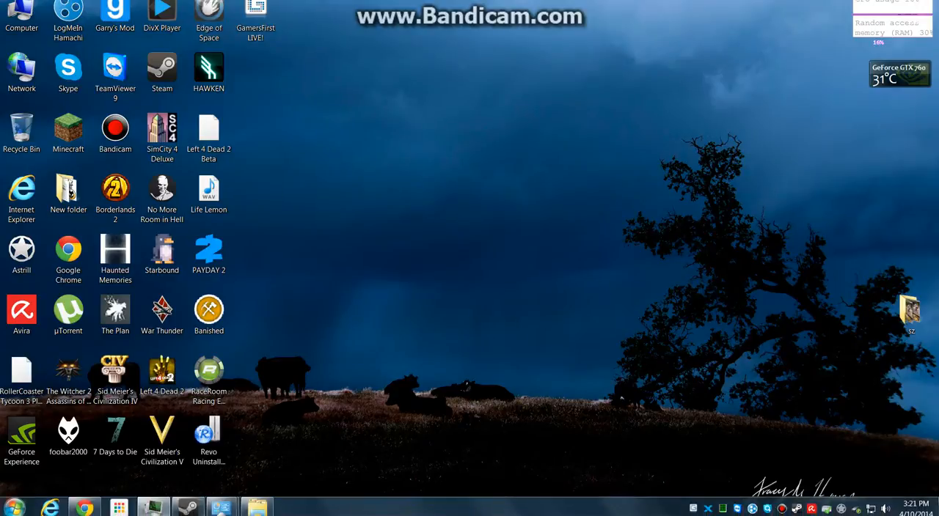
# Reach the installed programs list via Start and Control Panel and select GamersFirst LIVE!
pyautogui.click(14, 506)
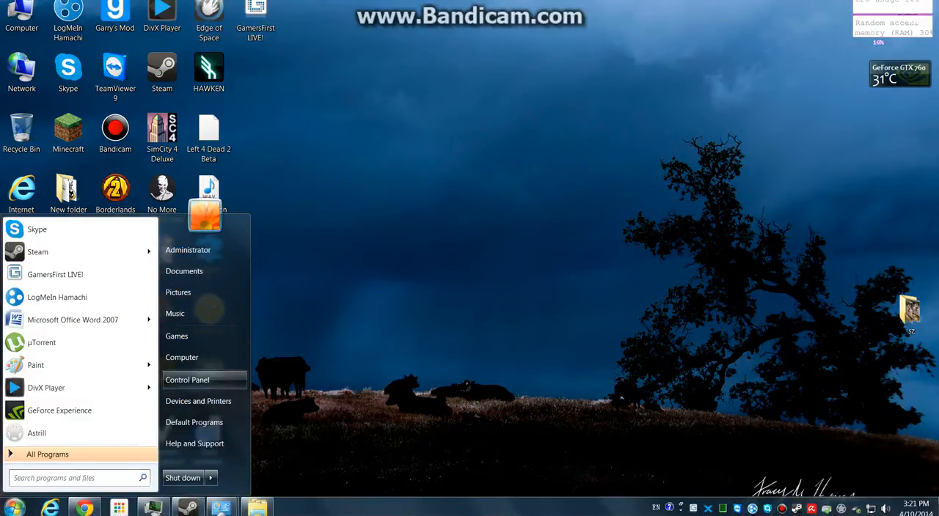
pyautogui.click(188, 380)
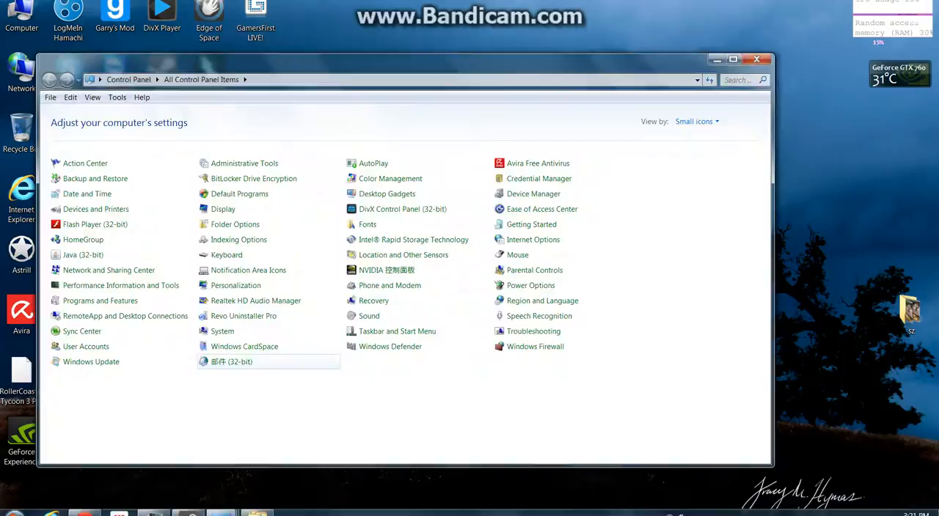
pyautogui.moveTo(121, 286)
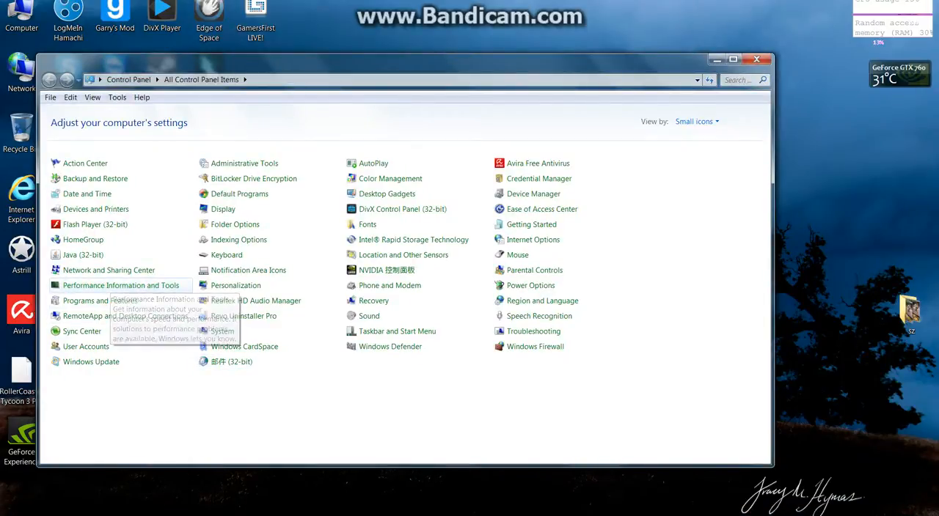
pyautogui.click(95, 301)
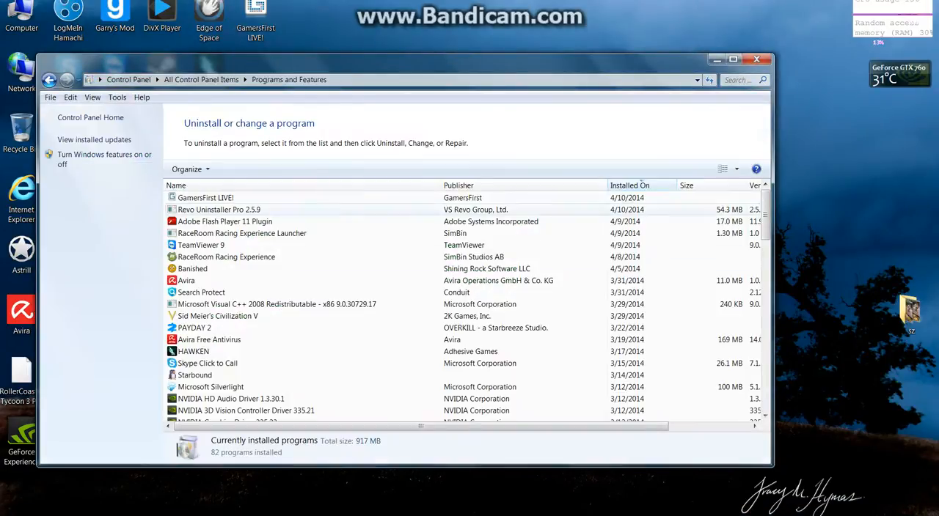
pyautogui.click(206, 196)
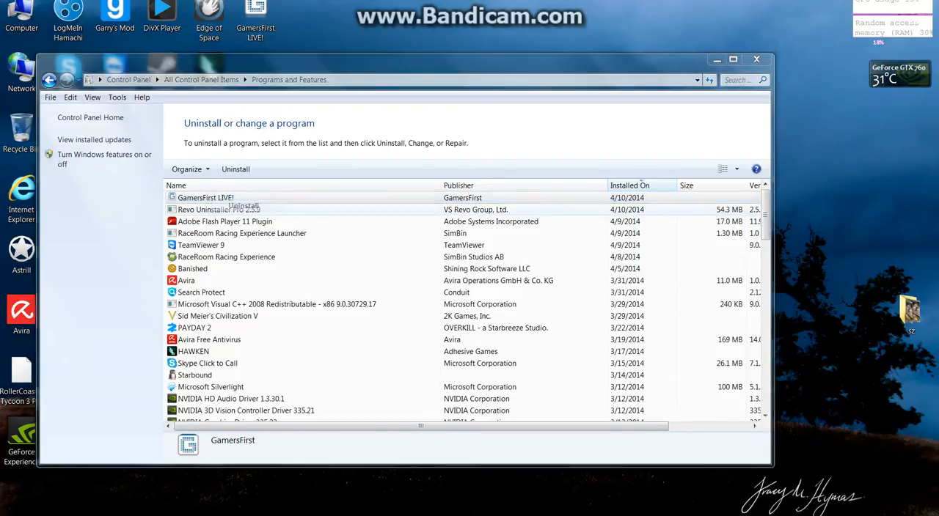
# Attempt to uninstall GamersFirst LIVE! and acknowledge the 'currently running' error
pyautogui.click(235, 169)
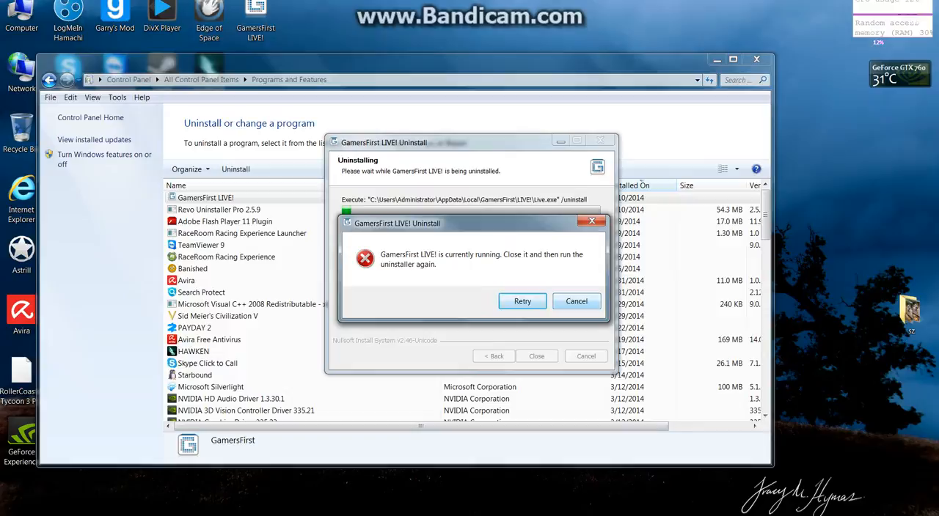
pyautogui.click(576, 301)
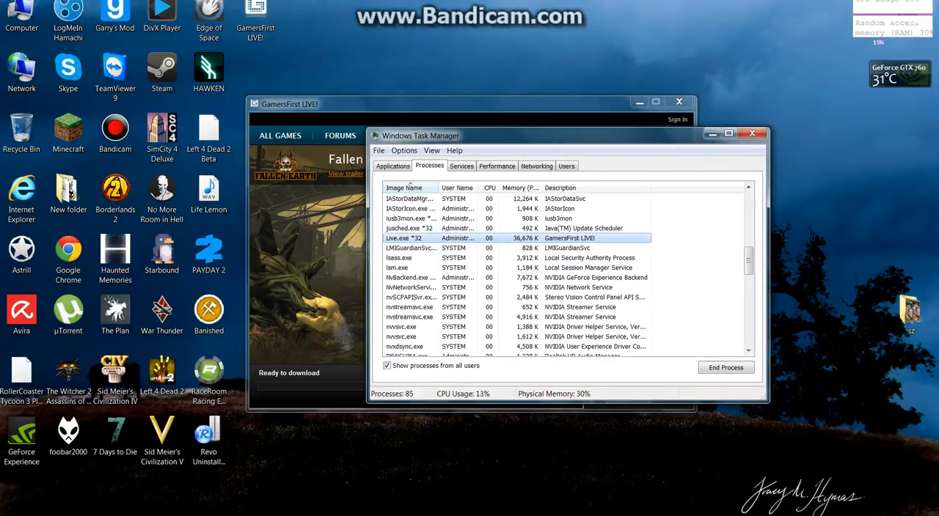
# End the Live.exe *32 process tree in Task Manager and confirm
pyautogui.rightClick(404, 238)
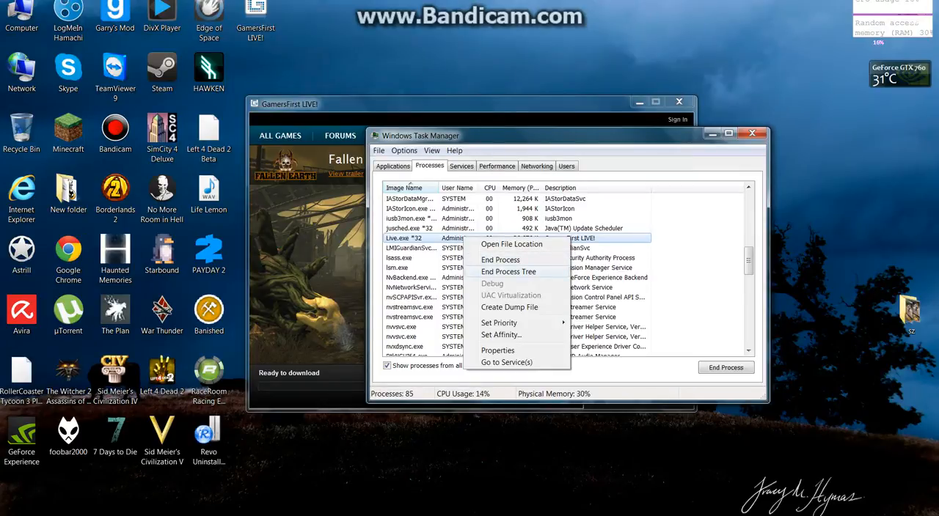
pyautogui.click(508, 272)
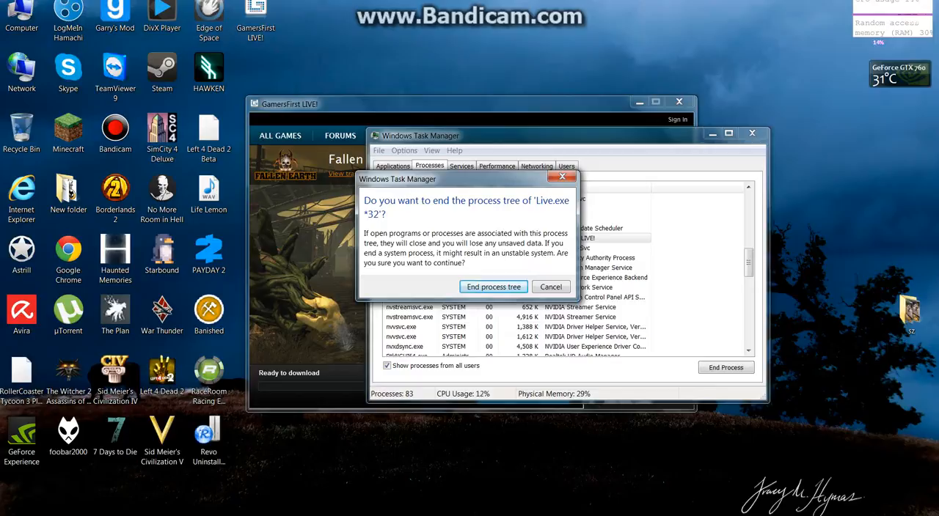
pyautogui.click(493, 287)
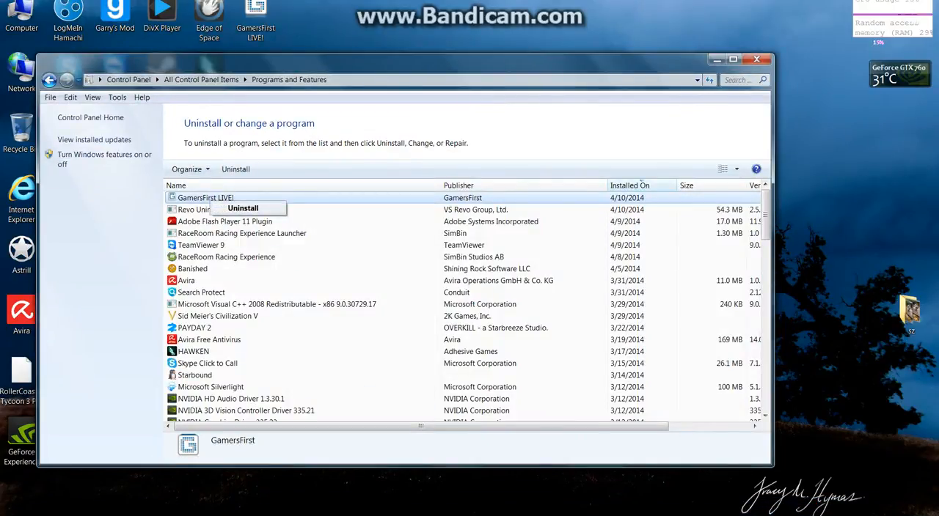
# Uninstall GamersFirst LIVE! again and confirm removal in the uninstaller dialog
pyautogui.click(242, 208)
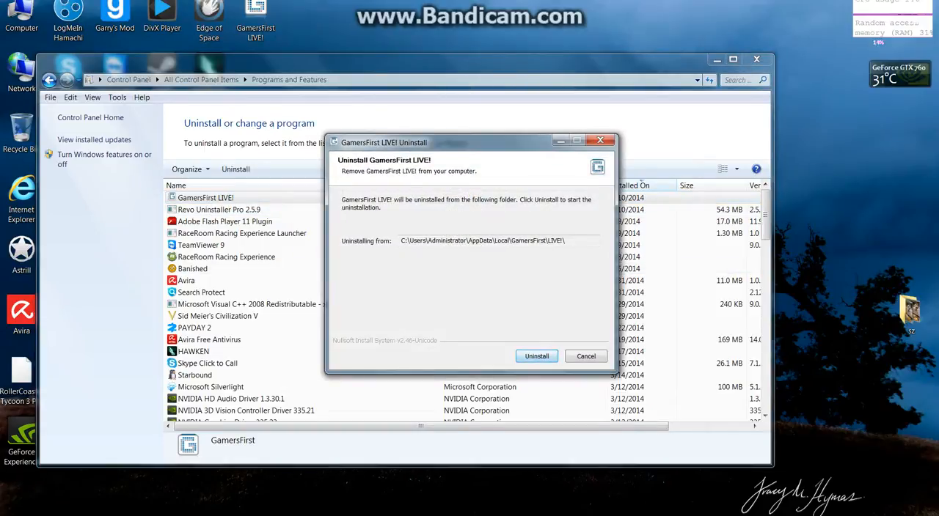
pyautogui.click(536, 355)
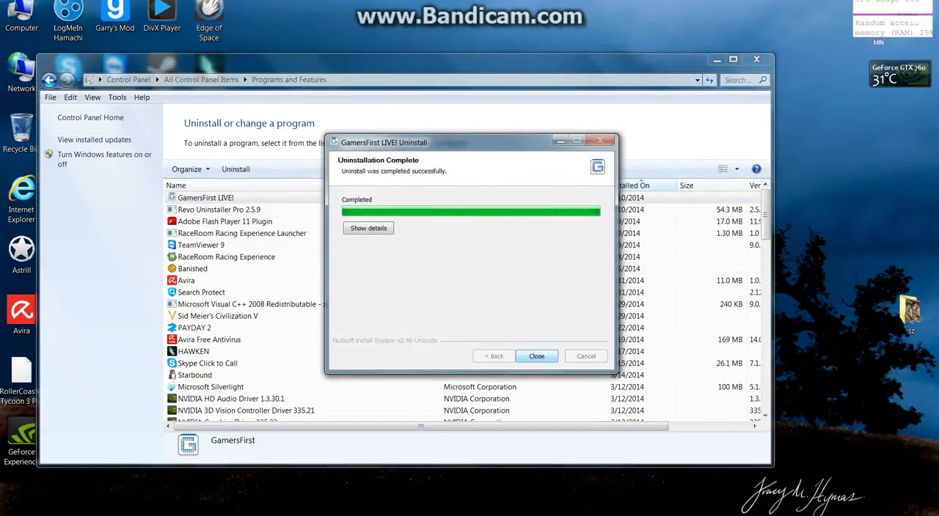